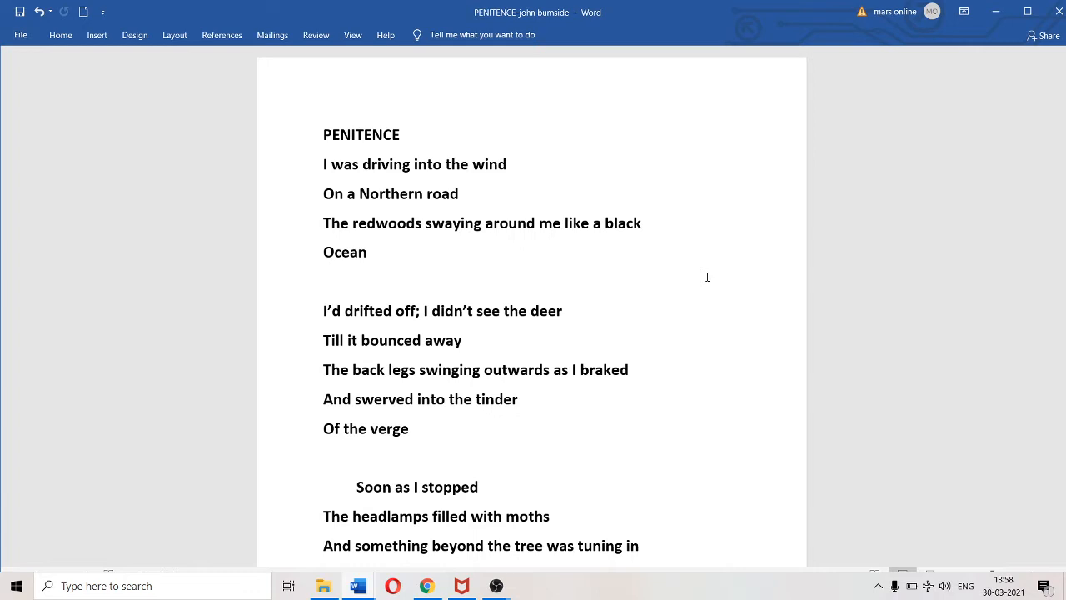
Scroll down the PENITENCE poem past the bottom of page one to the 'Quivering' lines.
{"action": "left_click", "coordinate": [325, 133]}
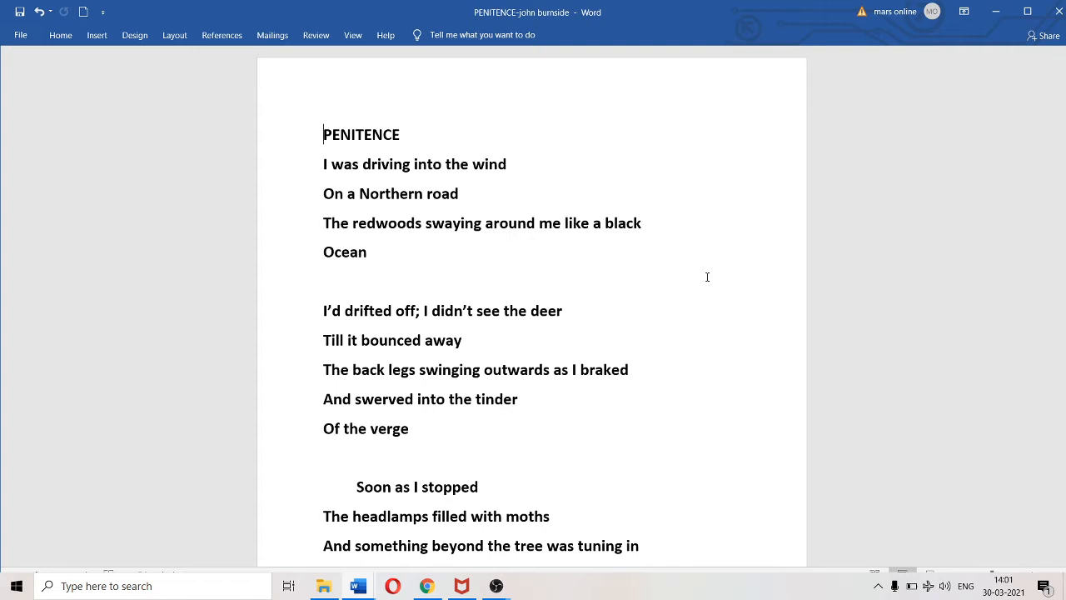
{"action": "left_click", "coordinate": [323, 280]}
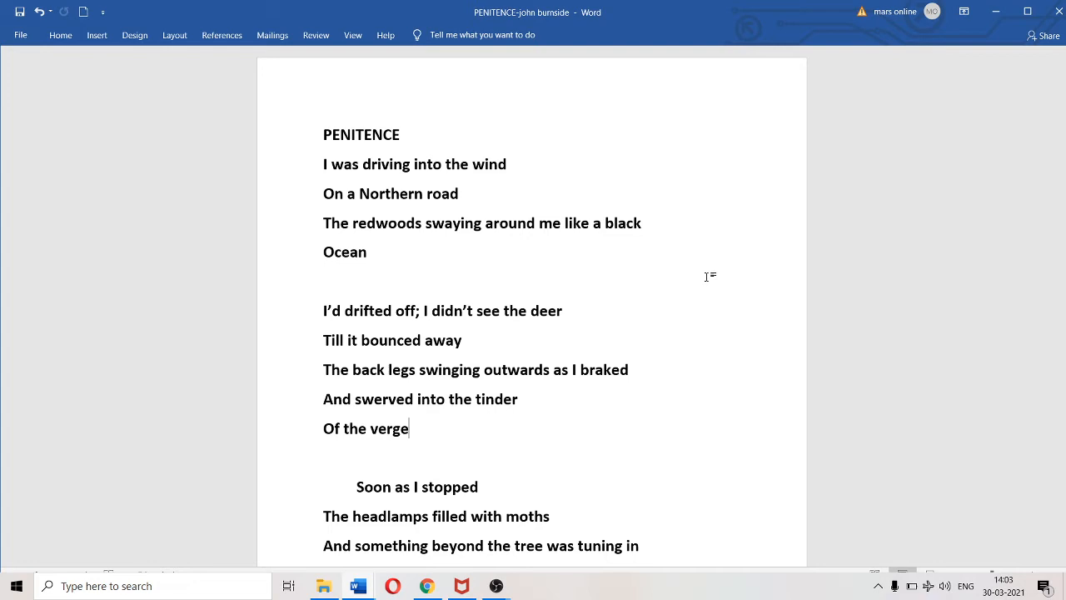
{"action": "scroll", "scroll_direction": "down", "scroll_amount": 3}
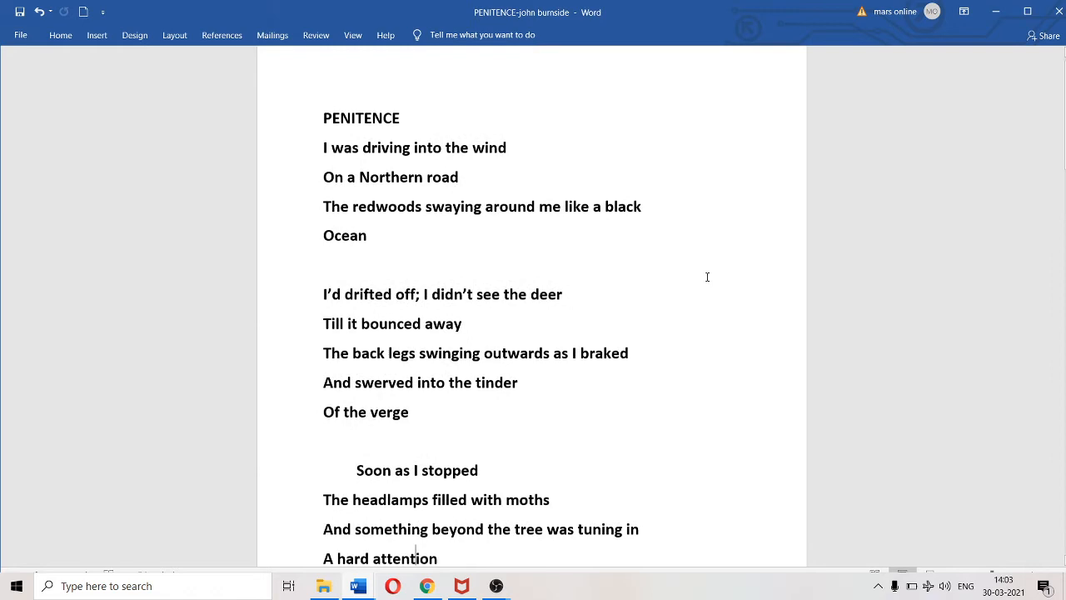
{"action": "scroll", "scroll_direction": "down", "scroll_amount": 3}
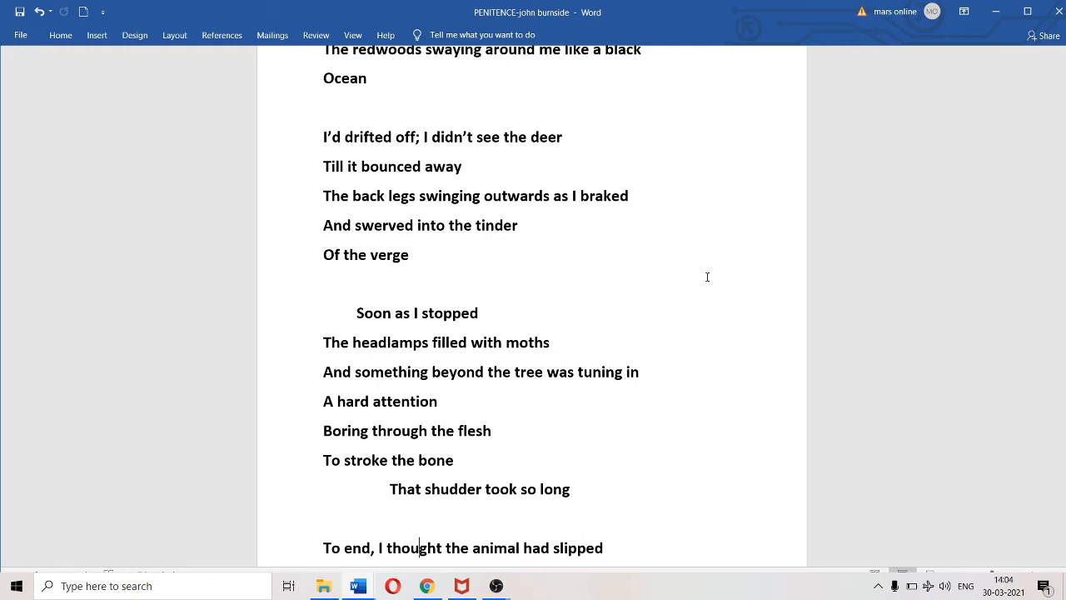
{"action": "scroll", "scroll_direction": "down", "scroll_amount": 3}
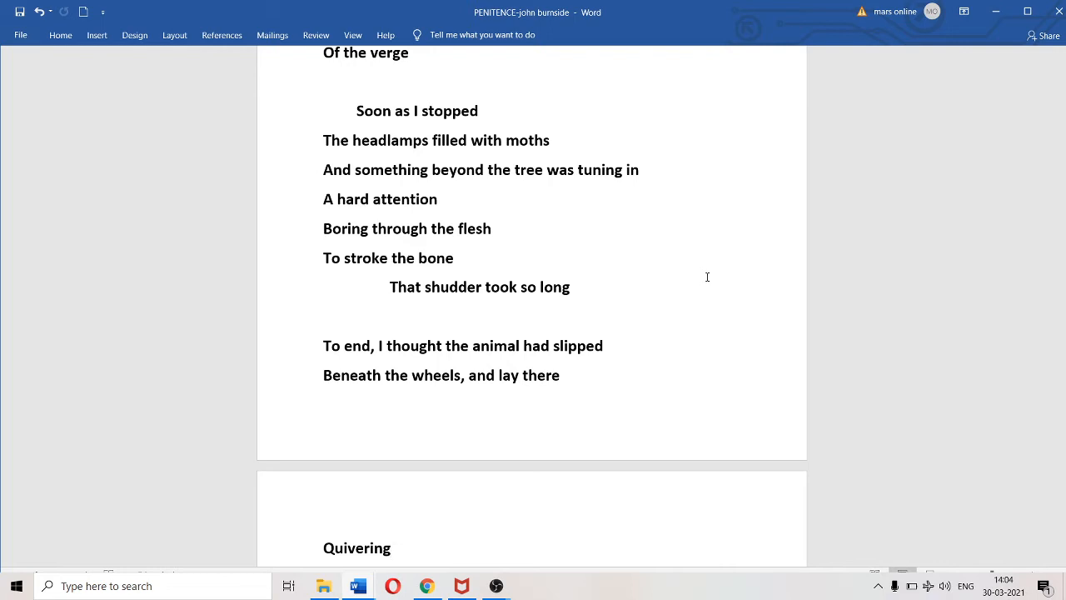
{"action": "scroll", "scroll_direction": "down", "scroll_amount": 3}
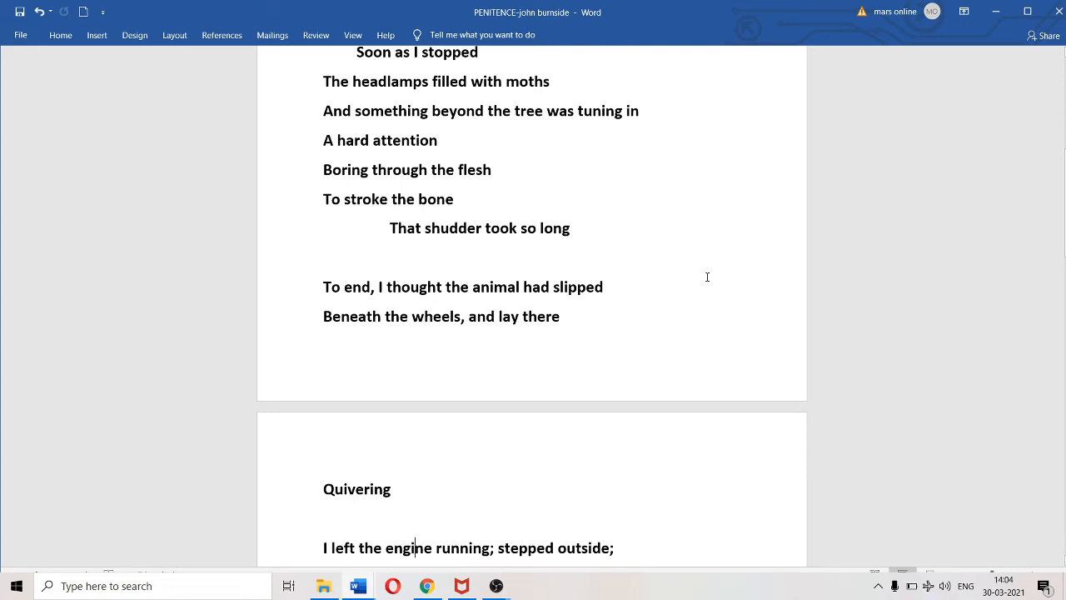
Scroll down until the full 'Quivering' stanza is visible, ending at 'Pushed it away'.
{"action": "scroll", "scroll_direction": "down", "scroll_amount": 3}
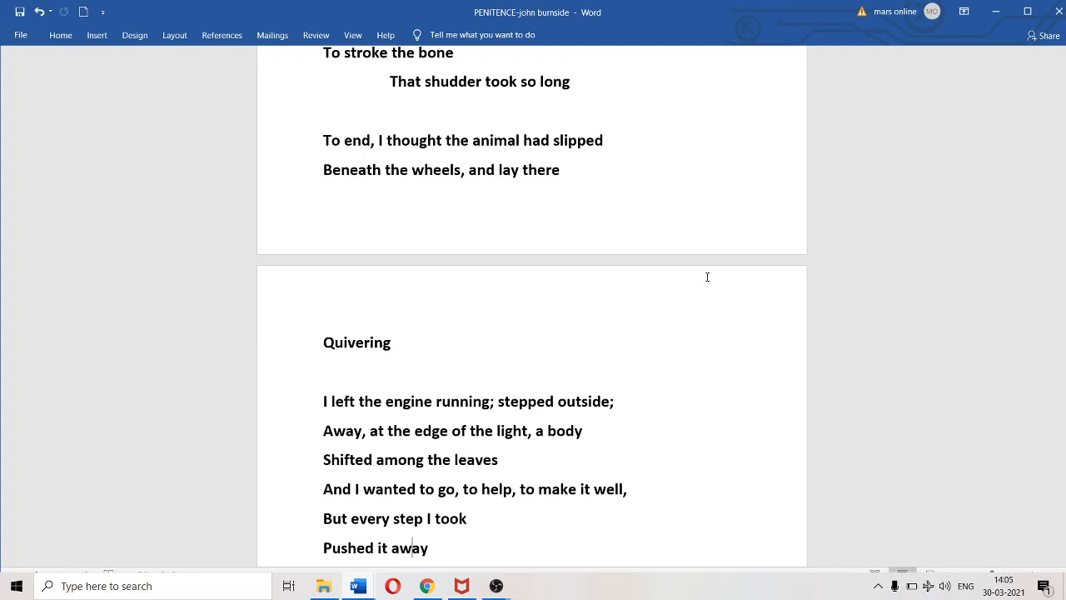
{"action": "scroll", "scroll_direction": "down", "scroll_amount": 3}
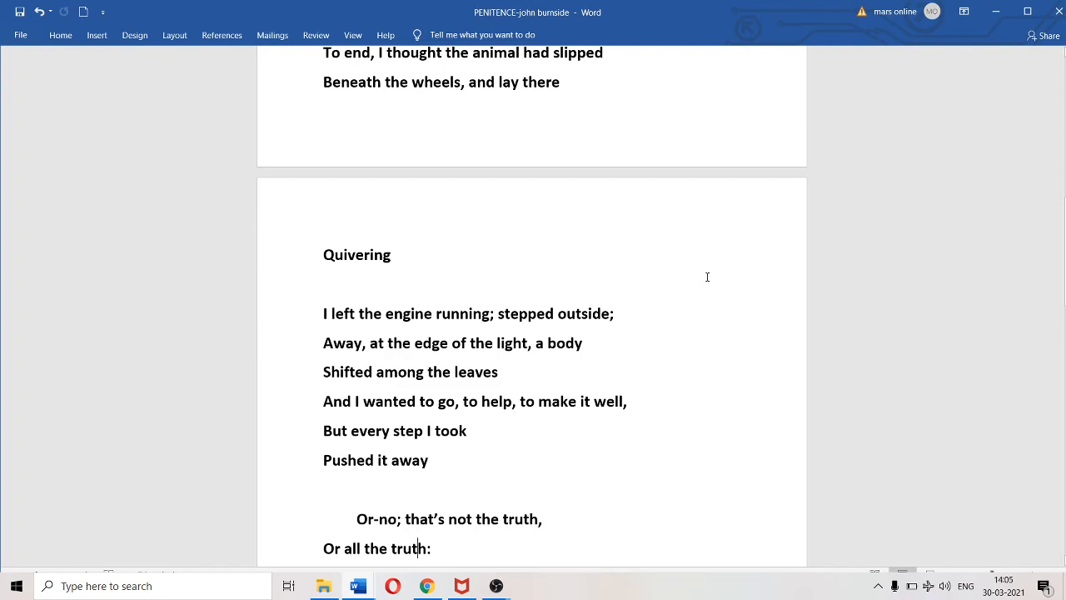
Scroll down to the 'Or-no; that's not the truth' stanza, through 'And drove away'.
{"action": "scroll", "scroll_direction": "down", "scroll_amount": 3}
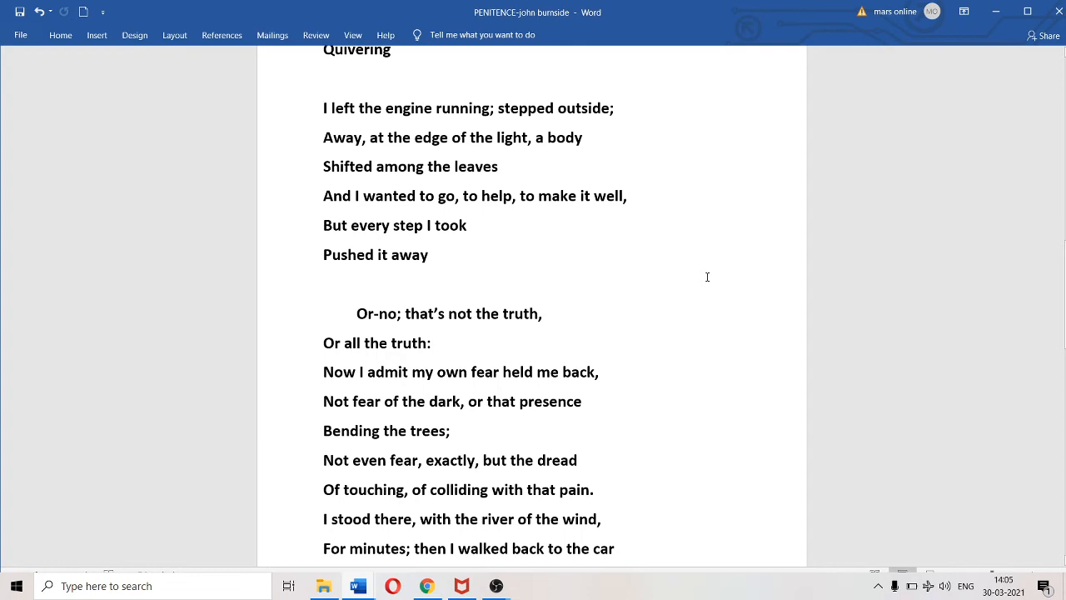
{"action": "scroll", "scroll_direction": "down", "scroll_amount": 3}
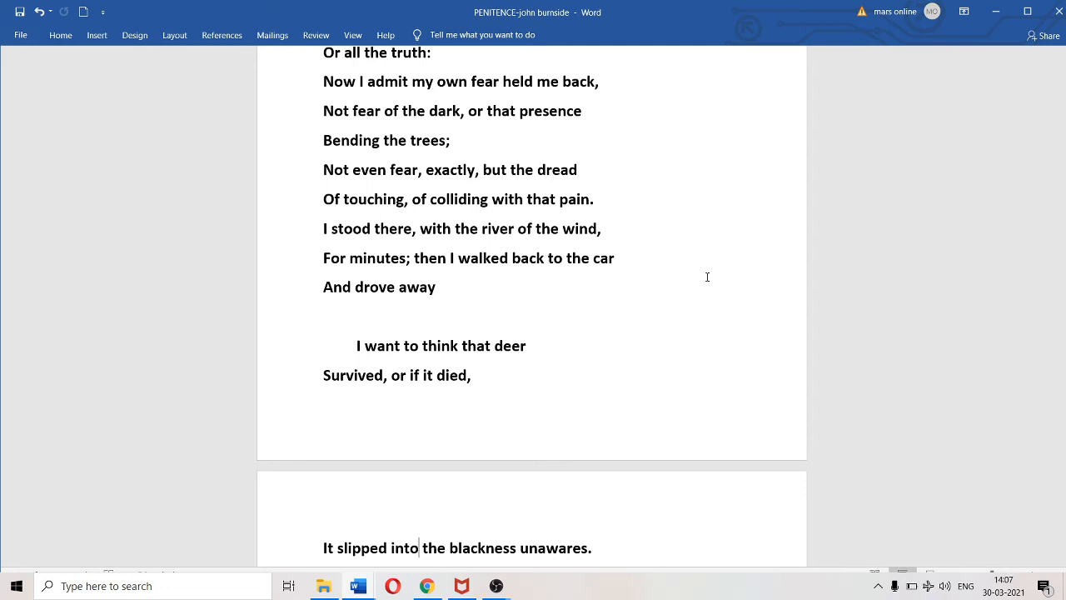
Scroll down to the last stanza, ending 'Still resonant, remembered through the fender'.
{"action": "scroll", "scroll_direction": "down", "scroll_amount": 3}
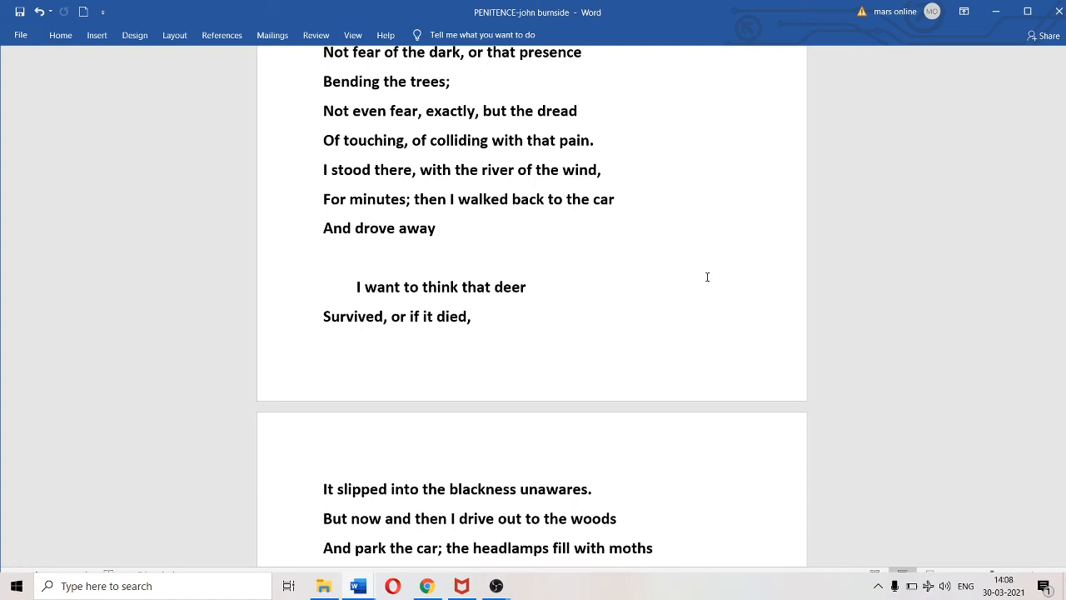
{"action": "scroll", "scroll_direction": "down", "scroll_amount": 3}
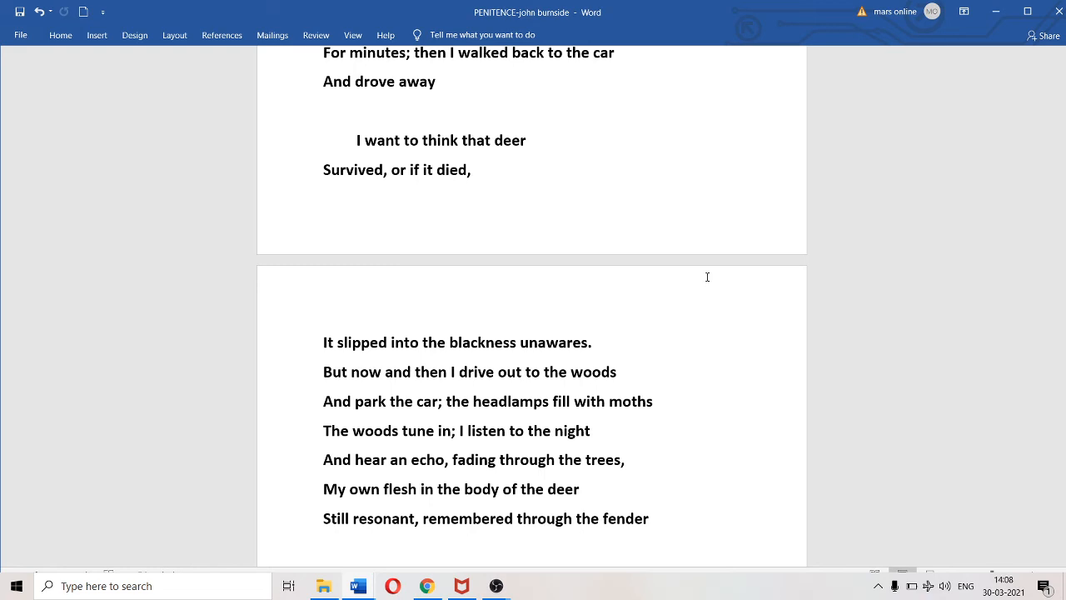
{"action": "left_click", "coordinate": [327, 546]}
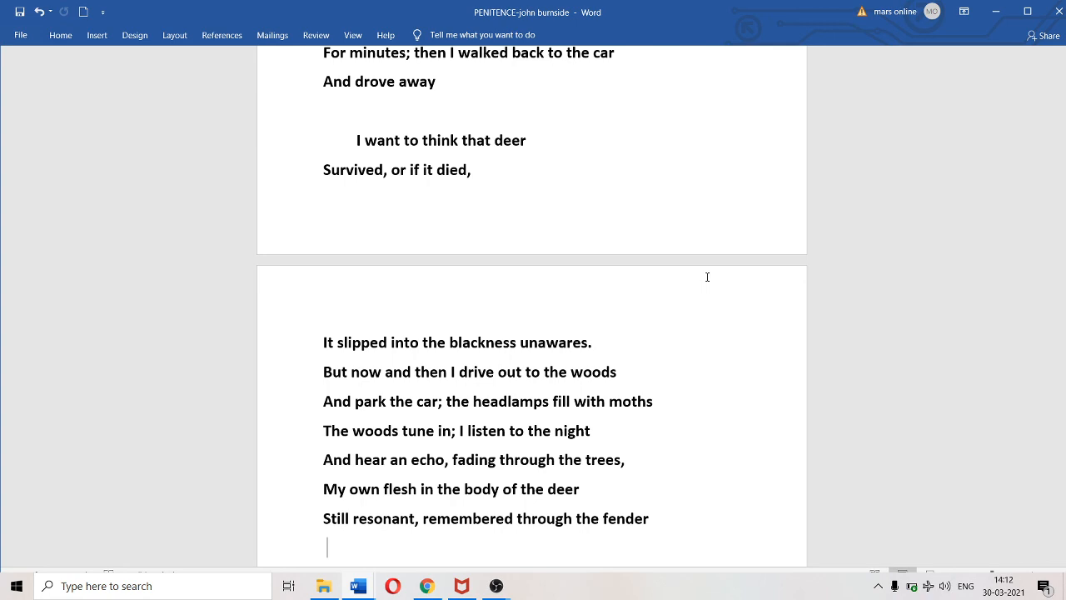
{"action": "mouse_move", "coordinate": [656, 516]}
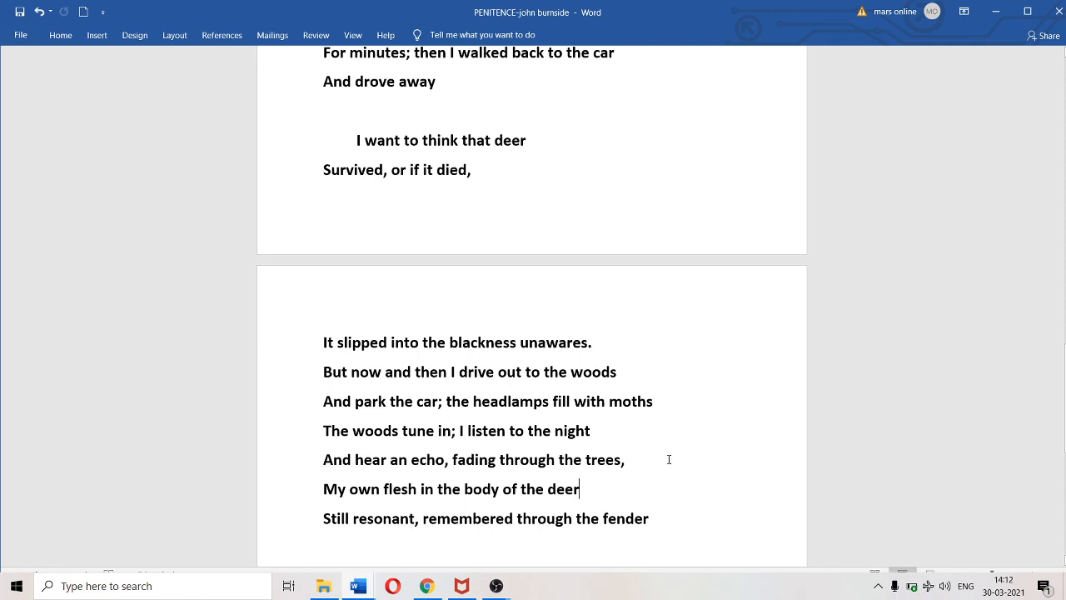
{"action": "left_click", "coordinate": [624, 459]}
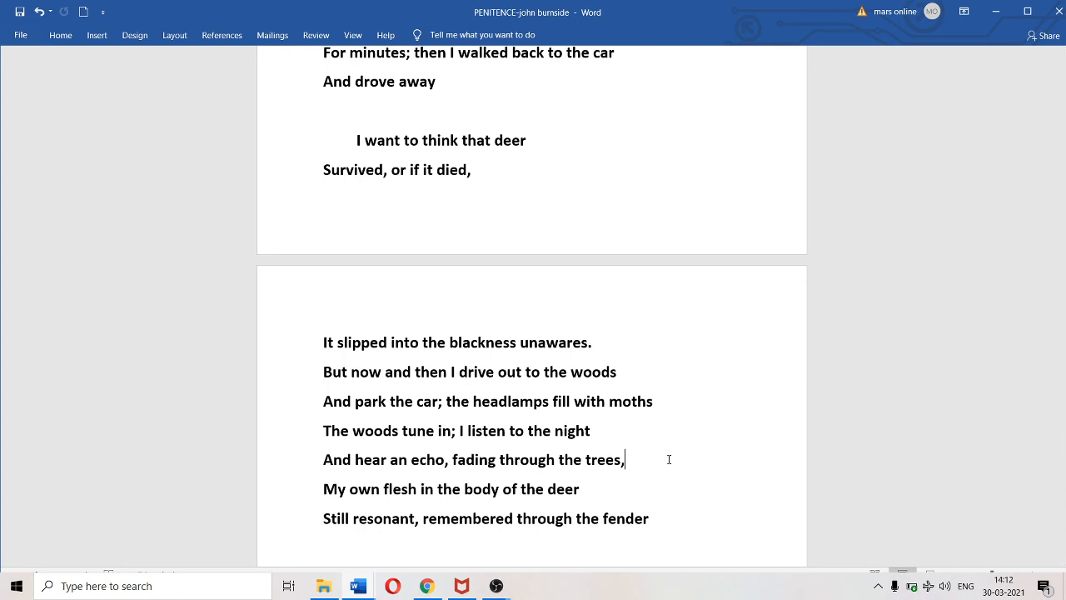